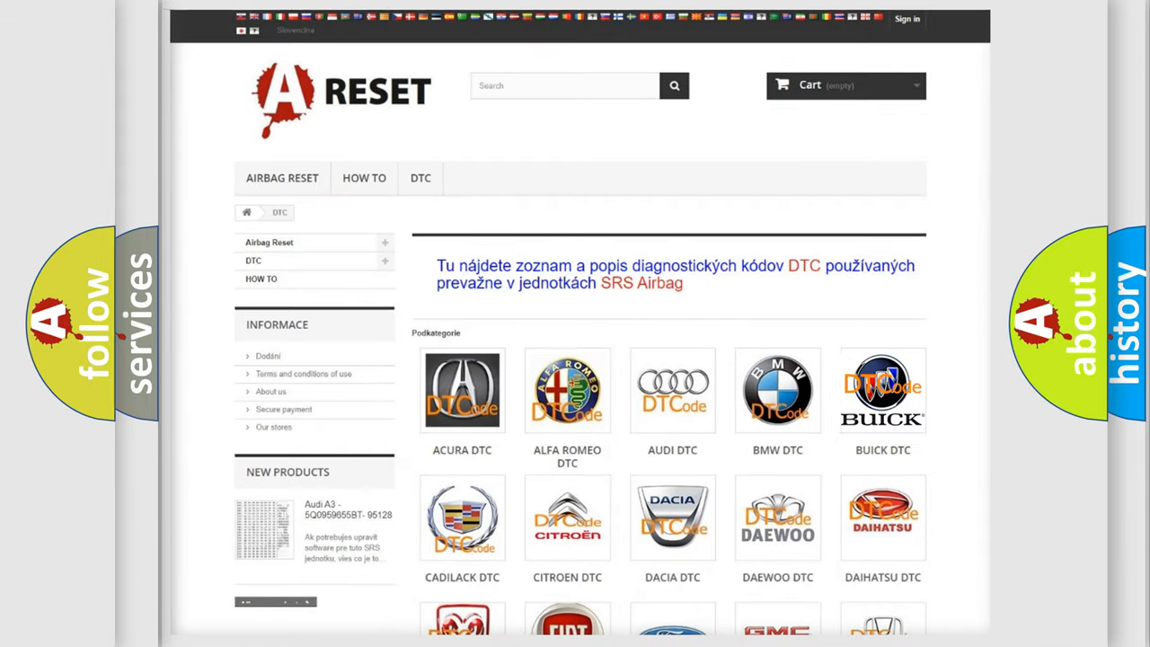
Show the BUICK DTC category page and skim through its grid of airbag diagnostic codes.
click(882, 390)
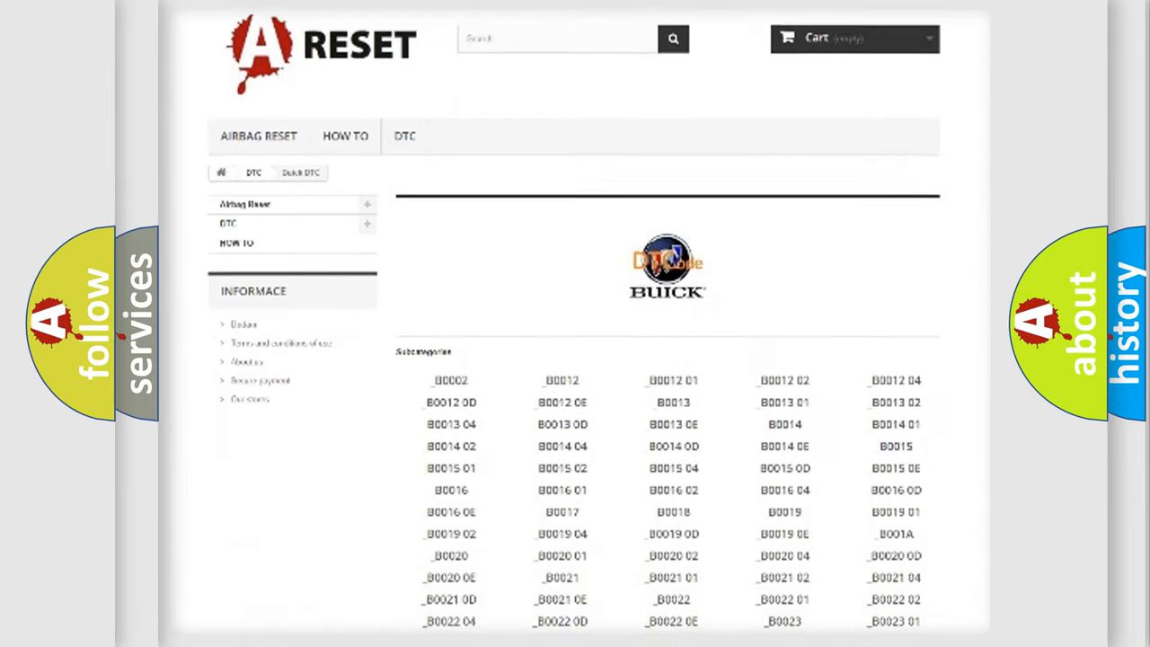
scroll(down, 3)
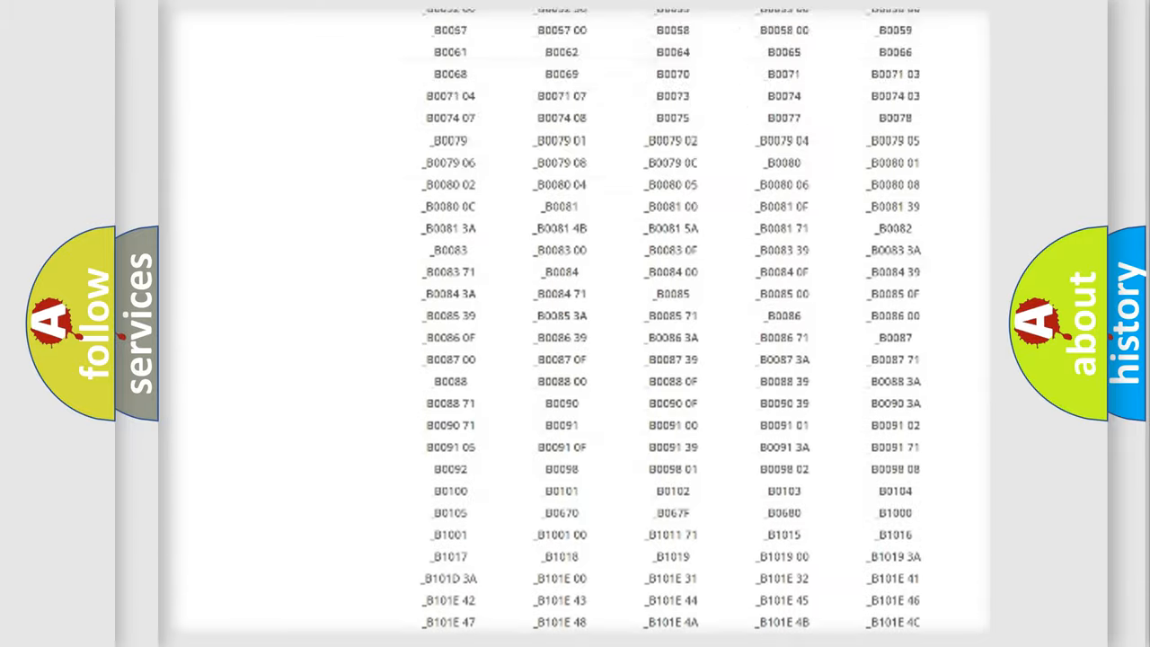
scroll(up, 3)
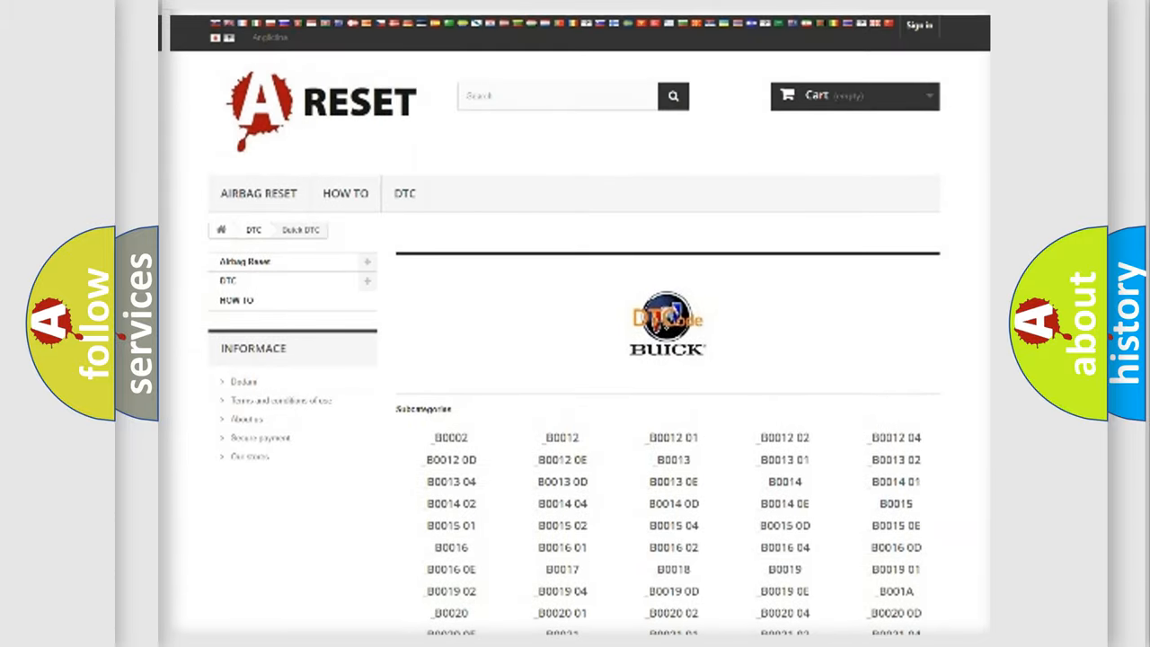